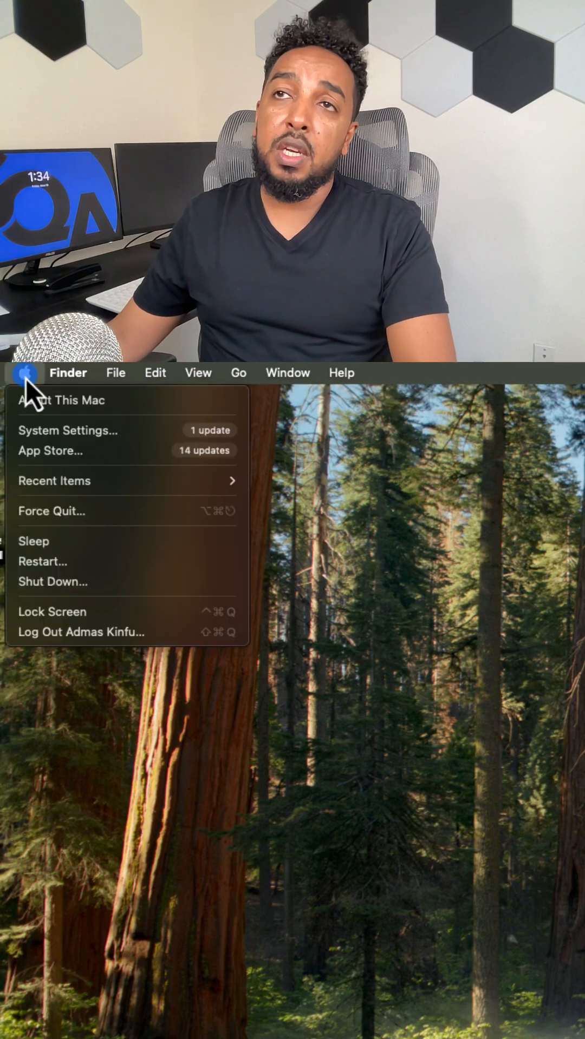
# Show the About This Mac overview: 16-inch 2021 MacBook Pro, M1 Max, 32 GB, Sequoia 15.4.1.
pyautogui.click(57, 401)
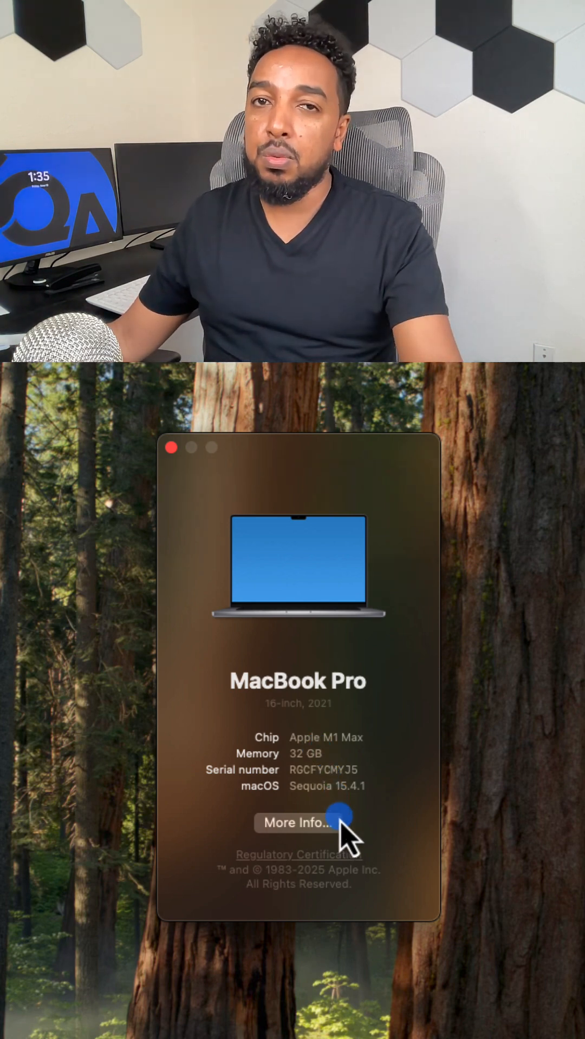
pyautogui.moveTo(489, 900)
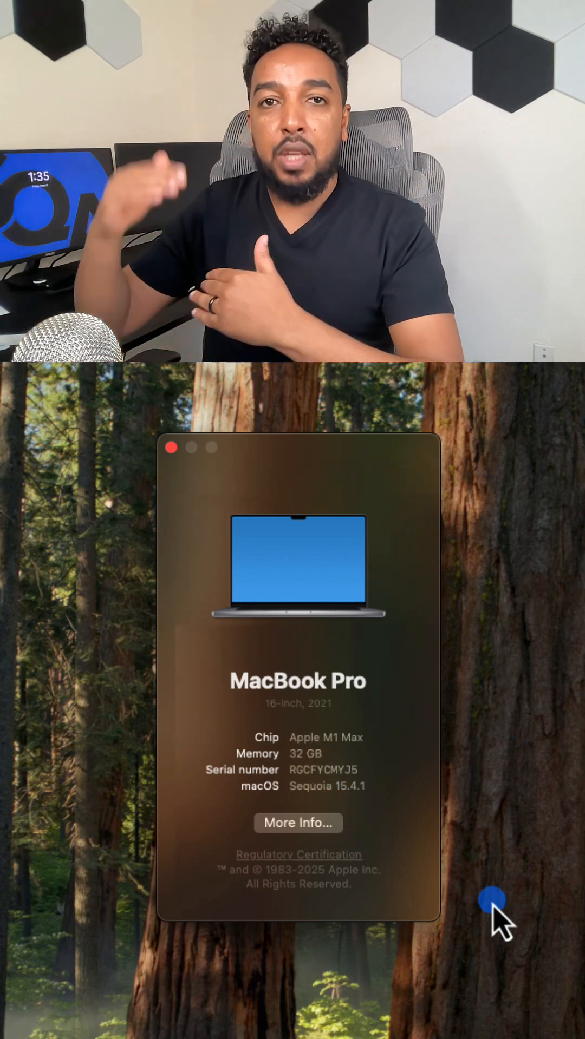